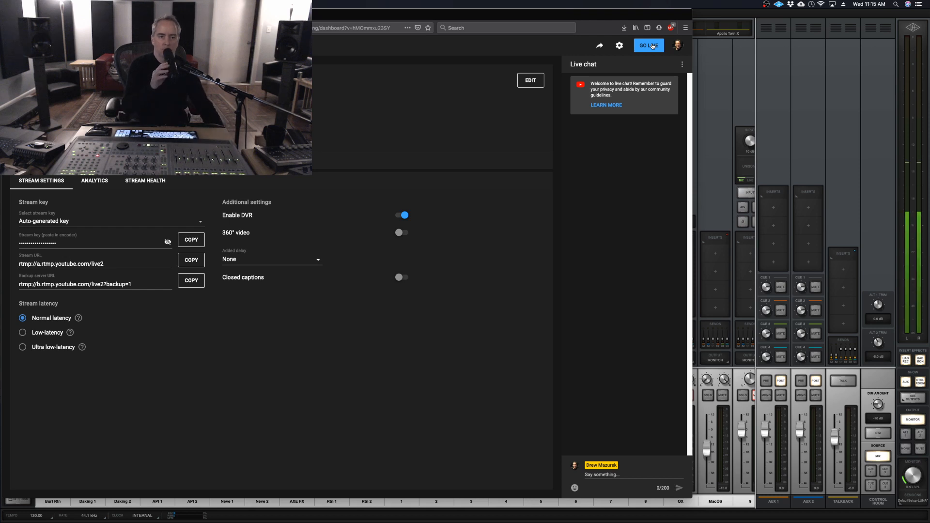
# Start the YouTube Studio broadcast so the button switches to END STREAM.
pyautogui.click(647, 45)
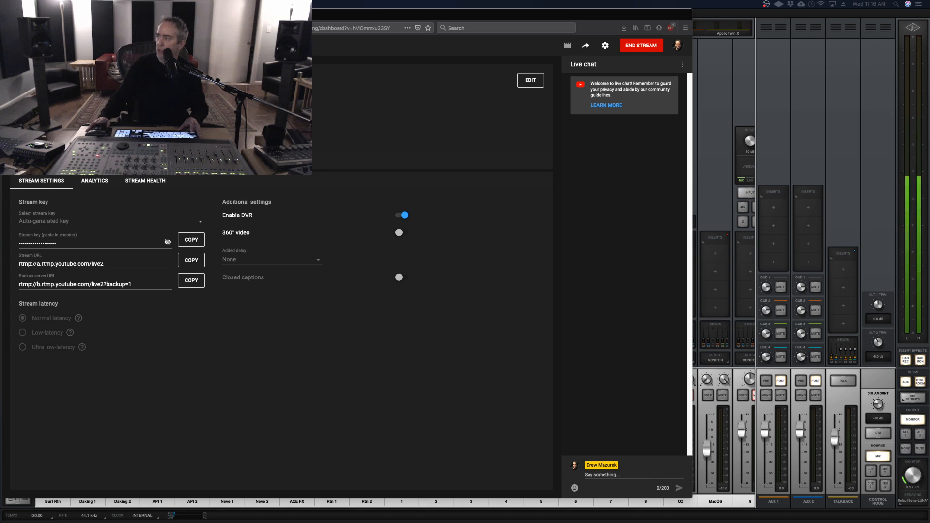
# Confirm OBS streams to YouTube / YouTube Gaming with the stream key set, keeping settings unchanged.
pyautogui.click(605, 45)
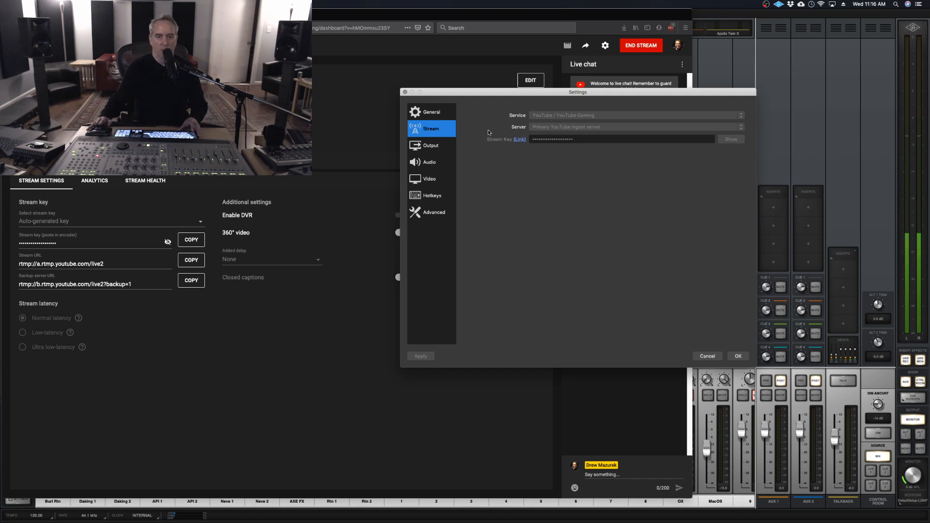
pyautogui.moveTo(738, 356)
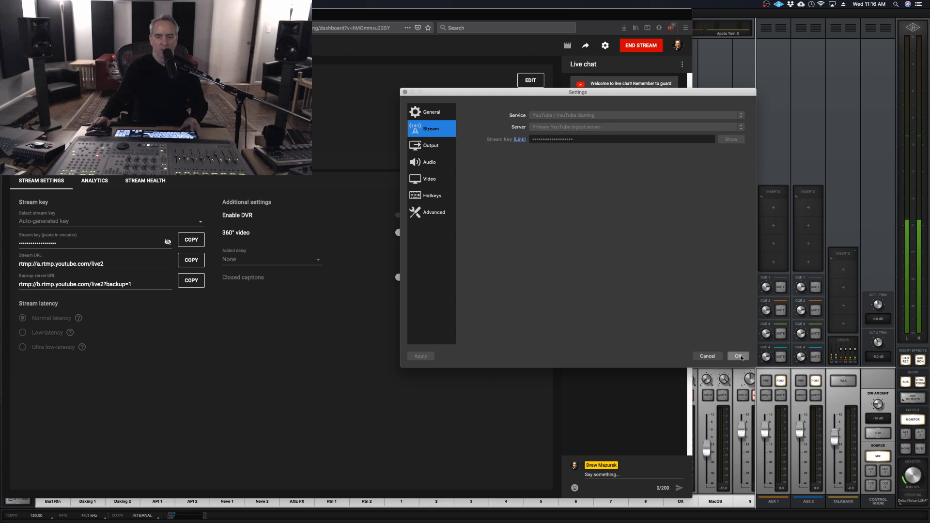
pyautogui.click(738, 356)
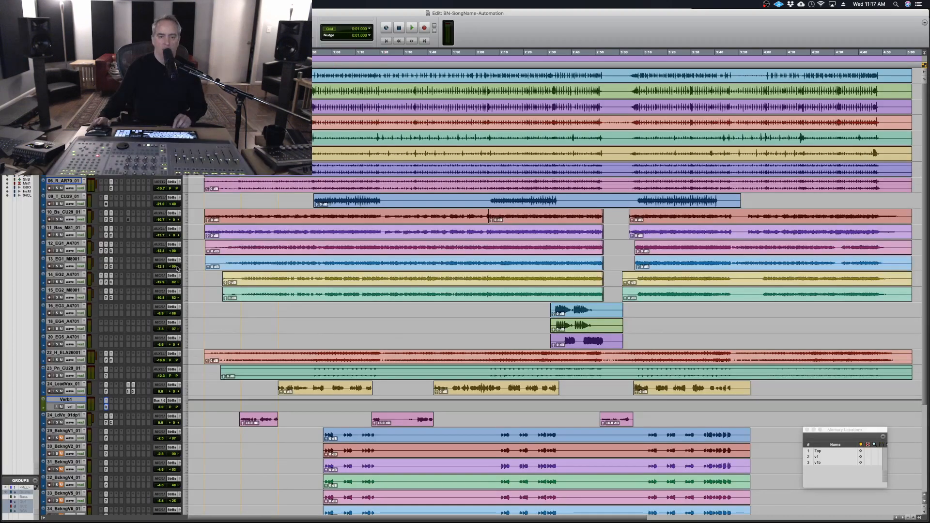
pyautogui.click(411, 28)
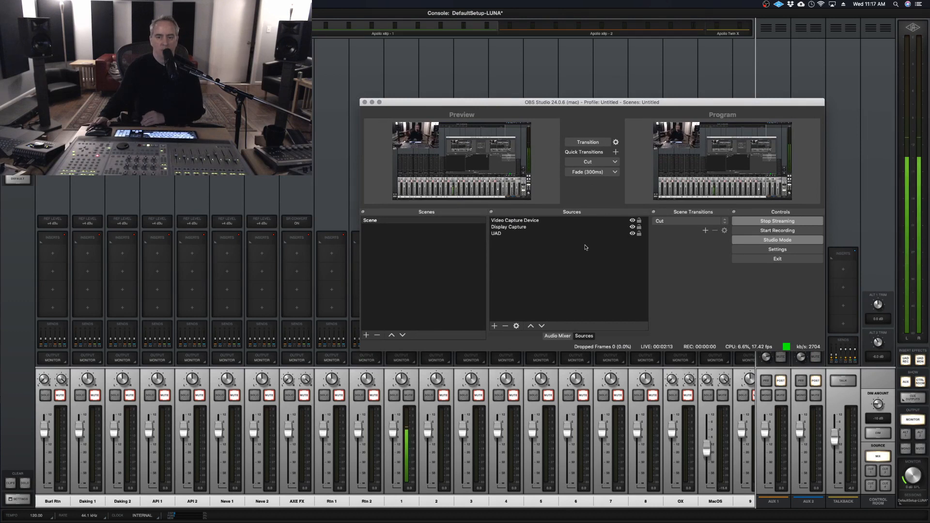
pyautogui.moveTo(495, 235)
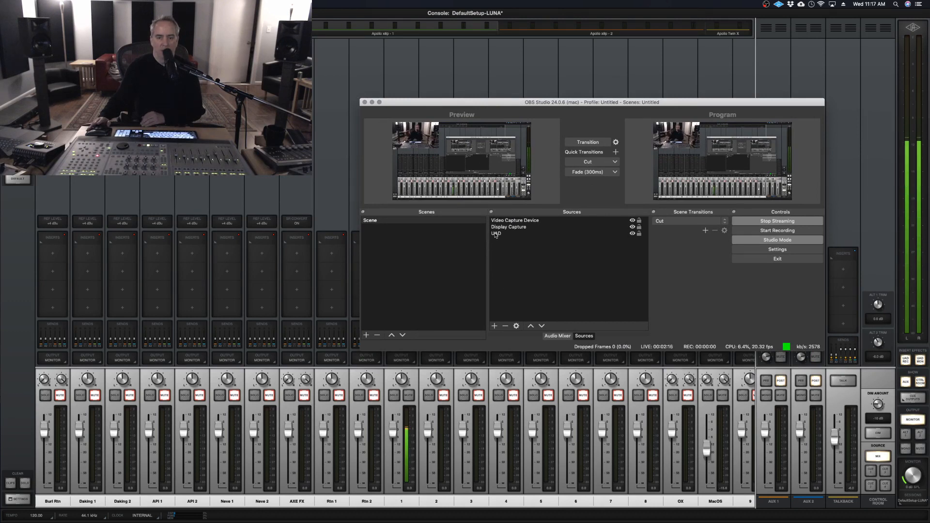
# Select the UAD audio source in OBS, then hide OBS to reveal the UAD Console.
pyautogui.click(461, 161)
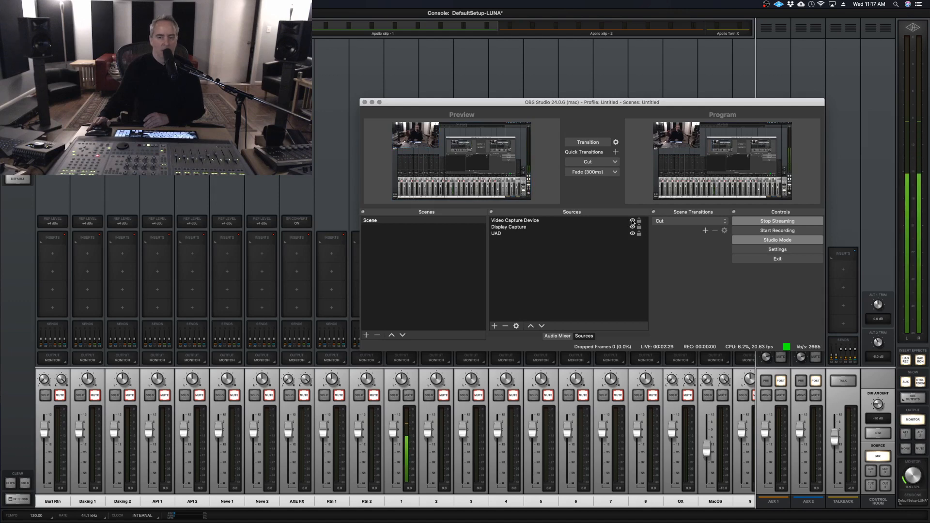
pyautogui.click(587, 142)
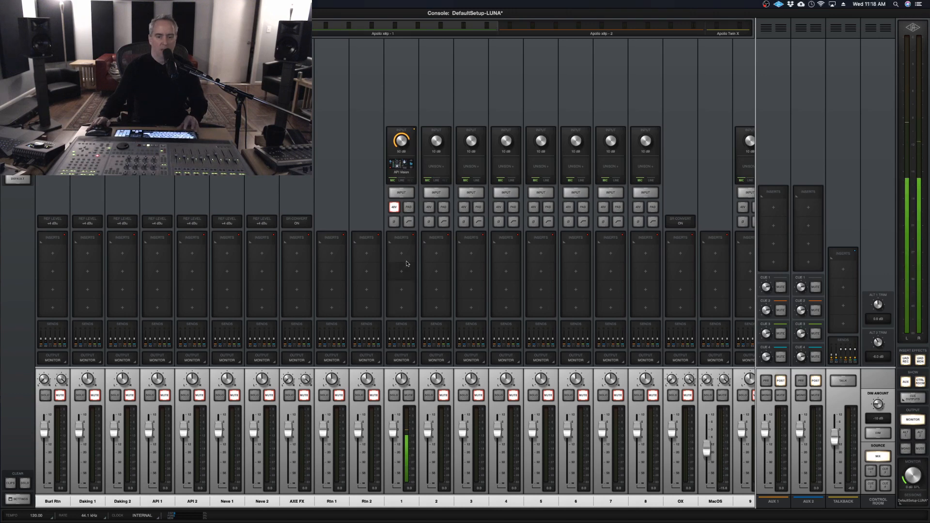
# Load a KORG SDD-3000 delay on channel 1's Insert 1 and bring up its controls and options.
pyautogui.click(401, 252)
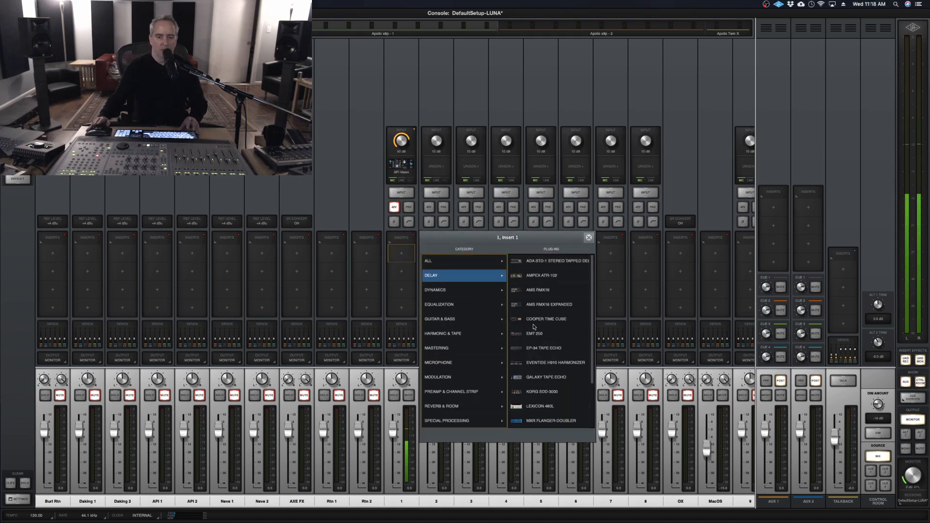
pyautogui.click(541, 392)
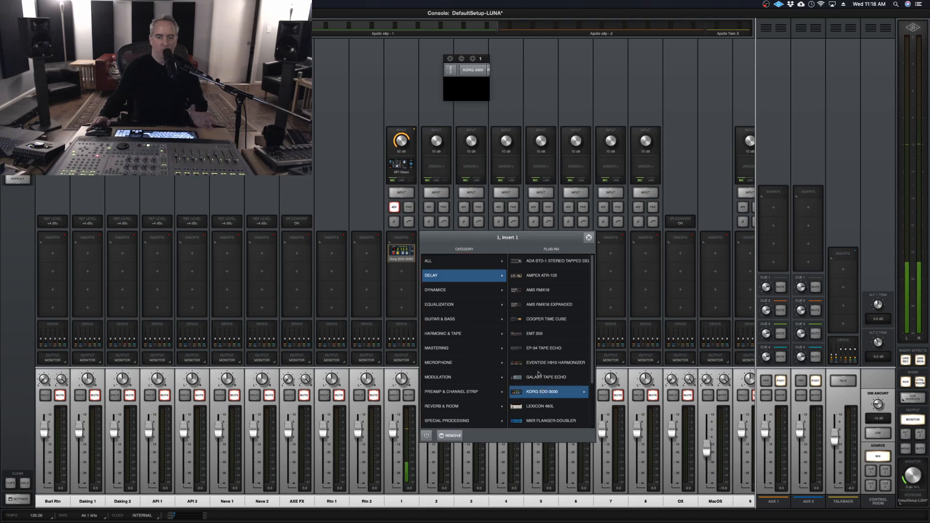
pyautogui.click(543, 391)
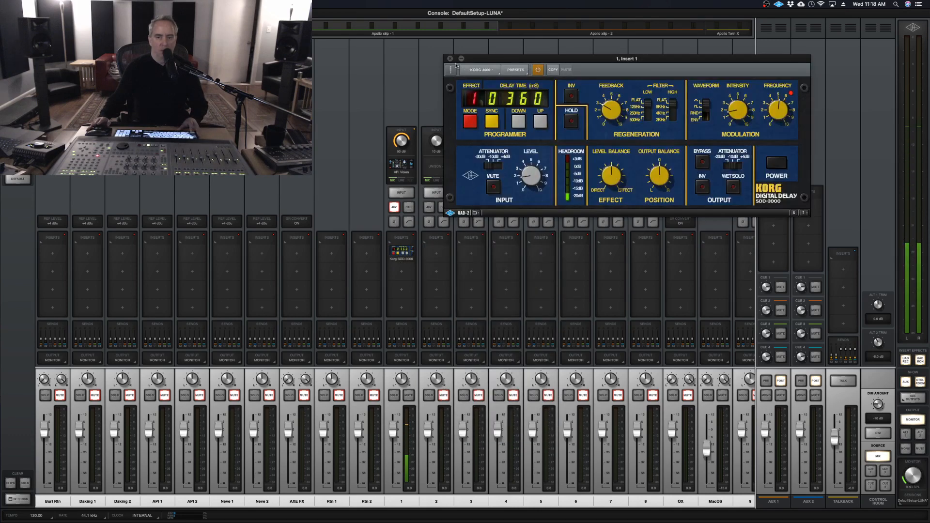
pyautogui.rightClick(402, 249)
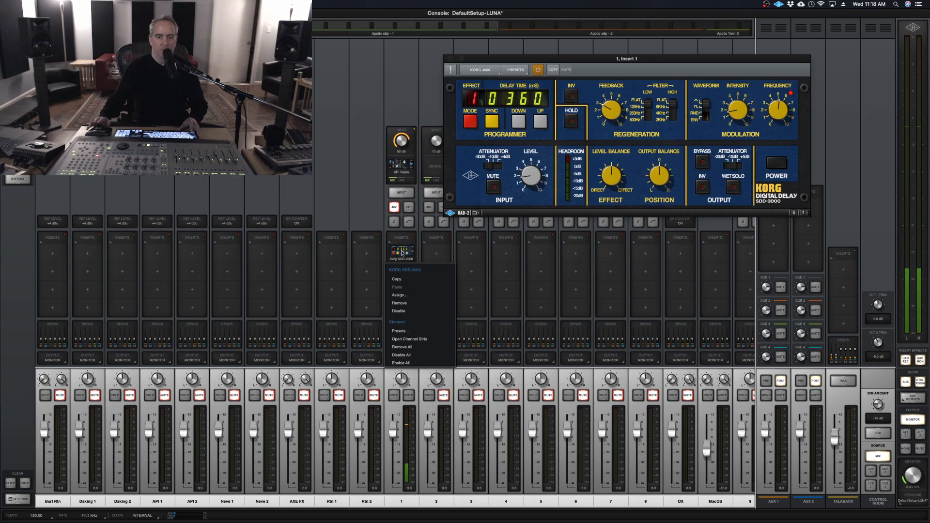
pyautogui.click(385, 224)
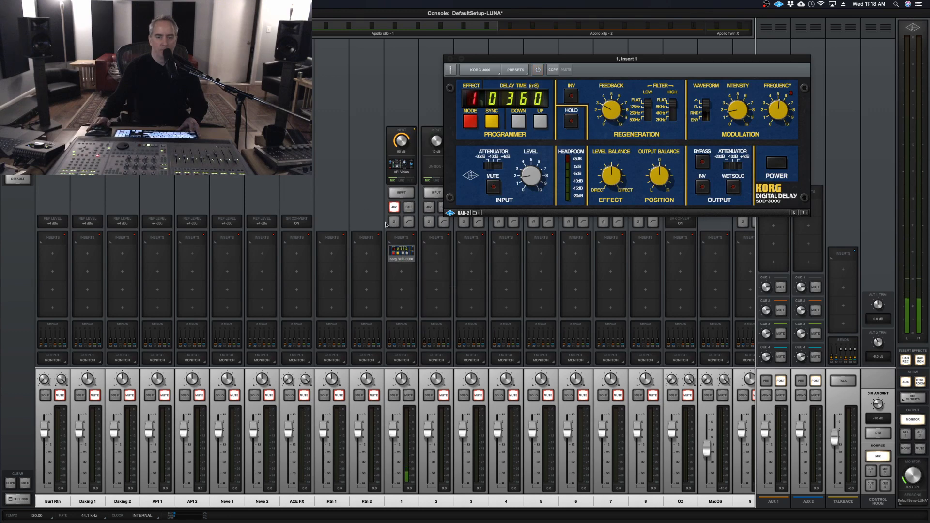
pyautogui.rightClick(401, 251)
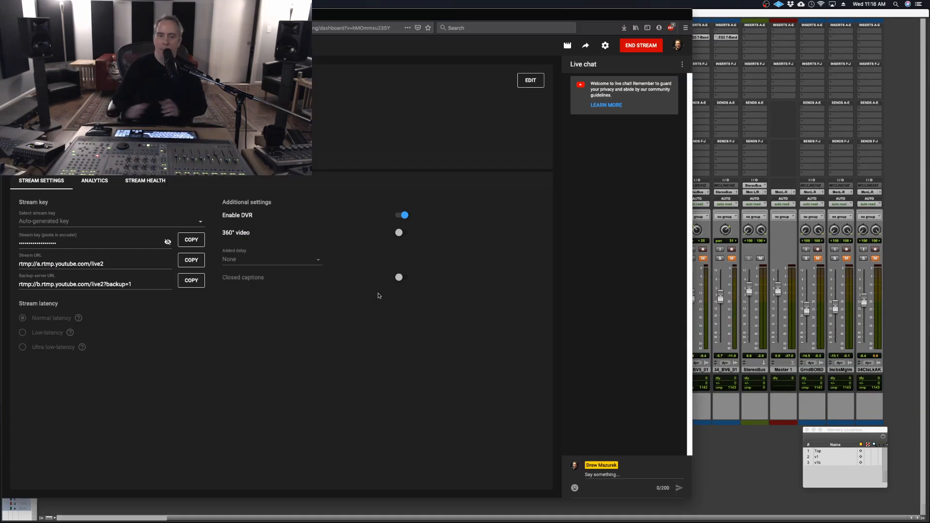
pyautogui.moveTo(468, 267)
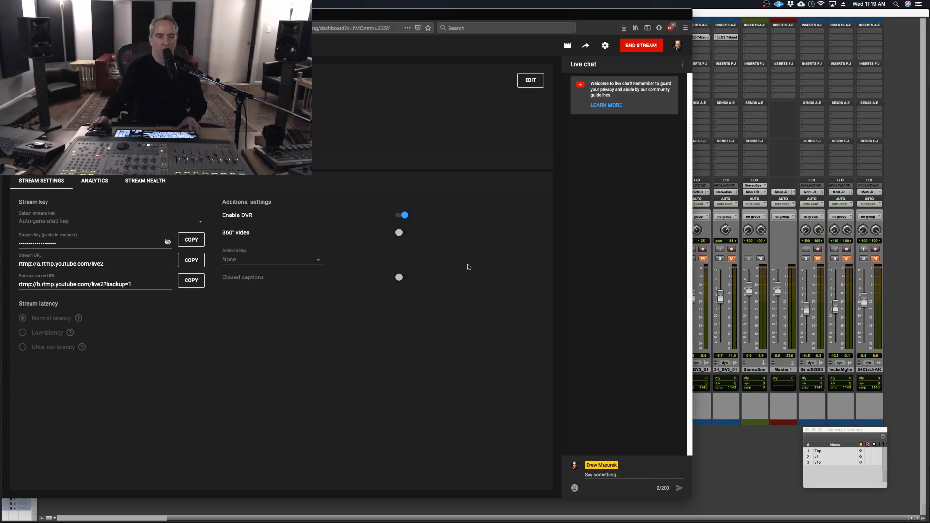